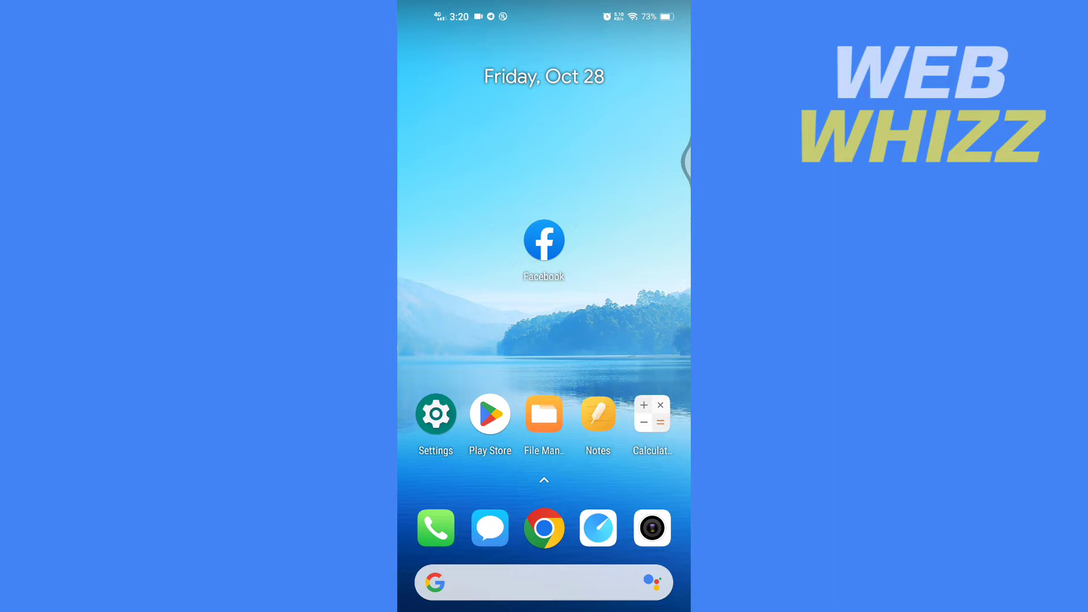
Launch Facebook and scroll the menu to the Pages list
{"action": "left_click", "coordinate": [544, 241]}
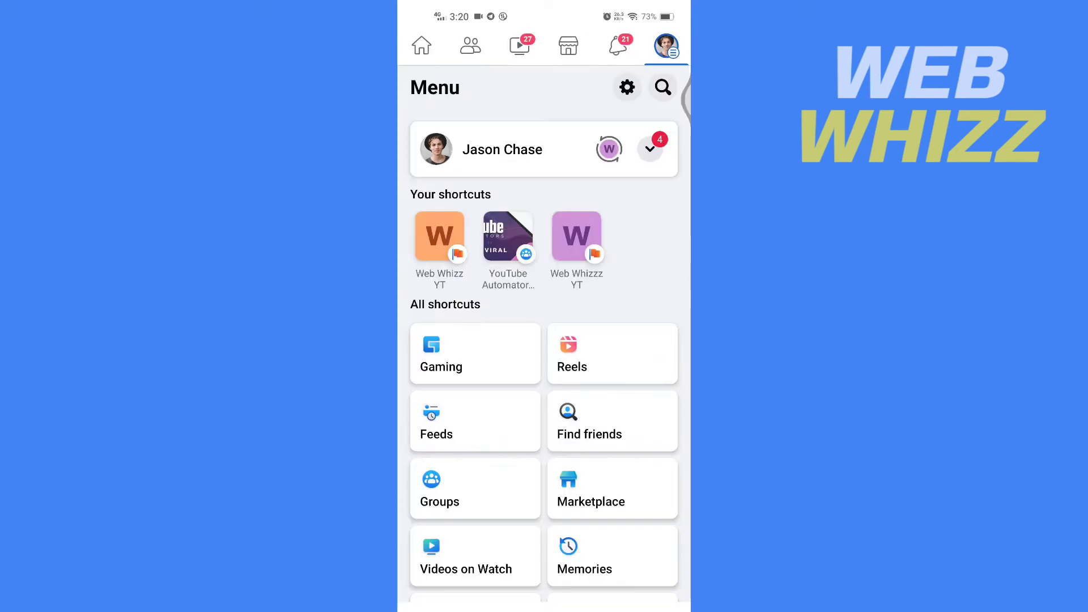
{"action": "scroll", "scroll_direction": "down", "scroll_amount": 3}
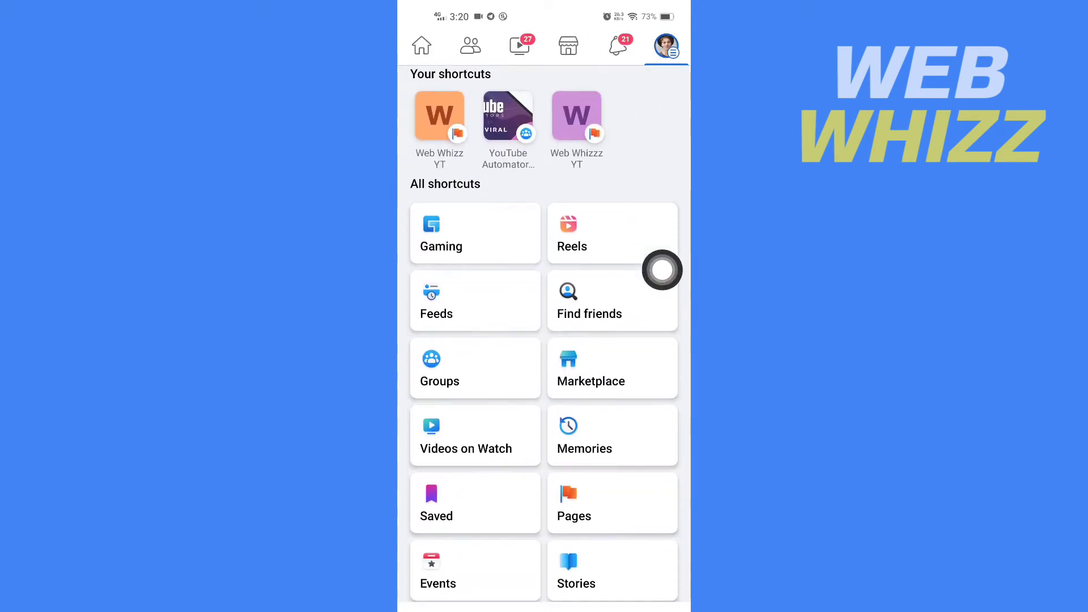
{"action": "scroll", "scroll_direction": "down", "scroll_amount": 3}
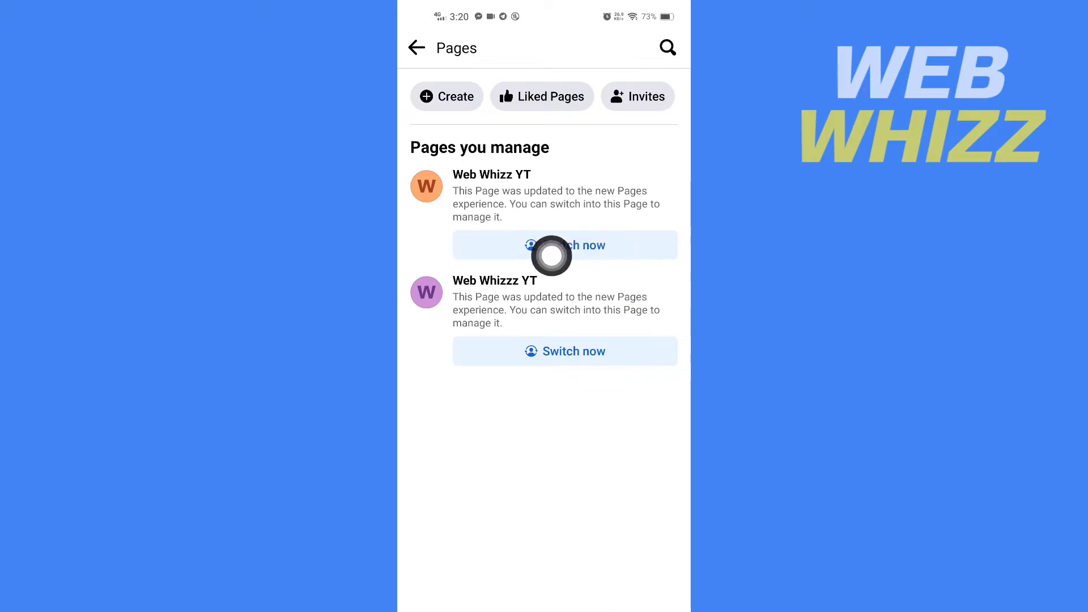
{"action": "mouse_move", "coordinate": [658, 250]}
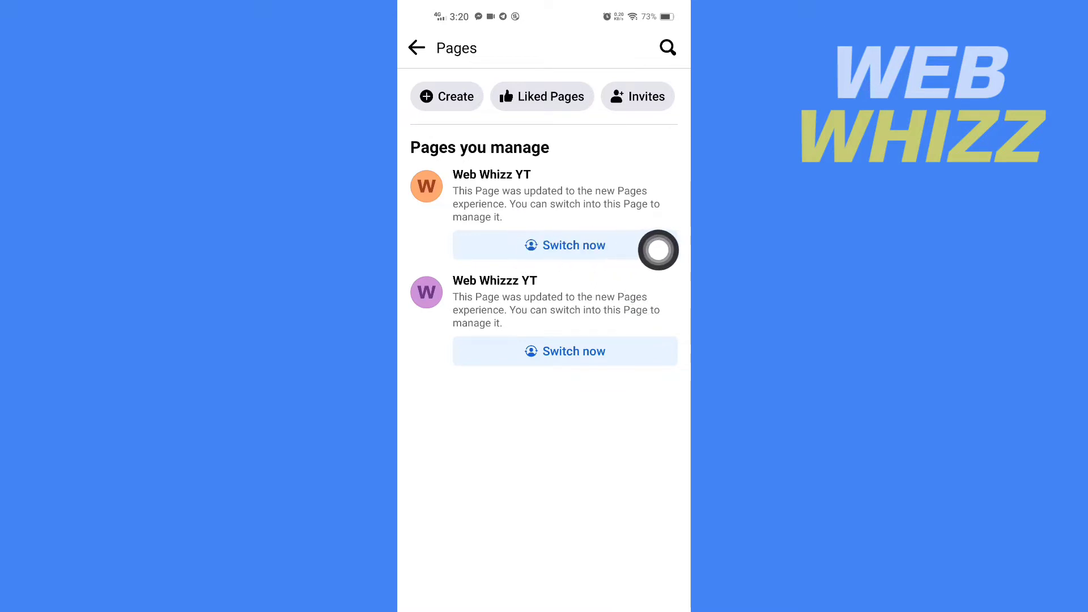
Switch into the Web Whizz YT Page from Pages you manage
{"action": "left_click", "coordinate": [565, 245]}
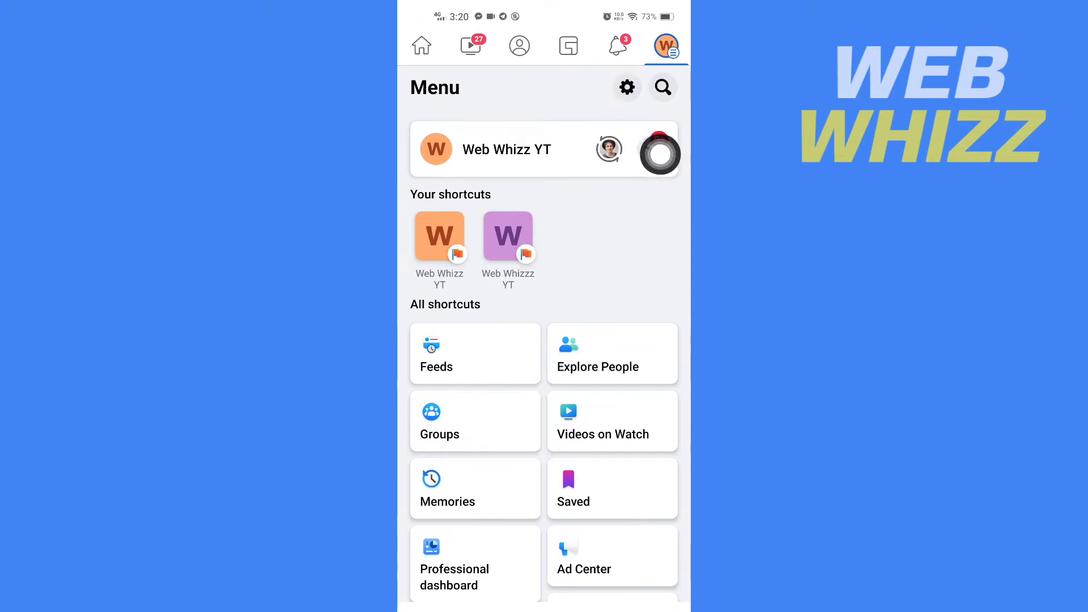
Open Web Whizz YT settings and scroll down to Access and control
{"action": "left_click", "coordinate": [626, 87]}
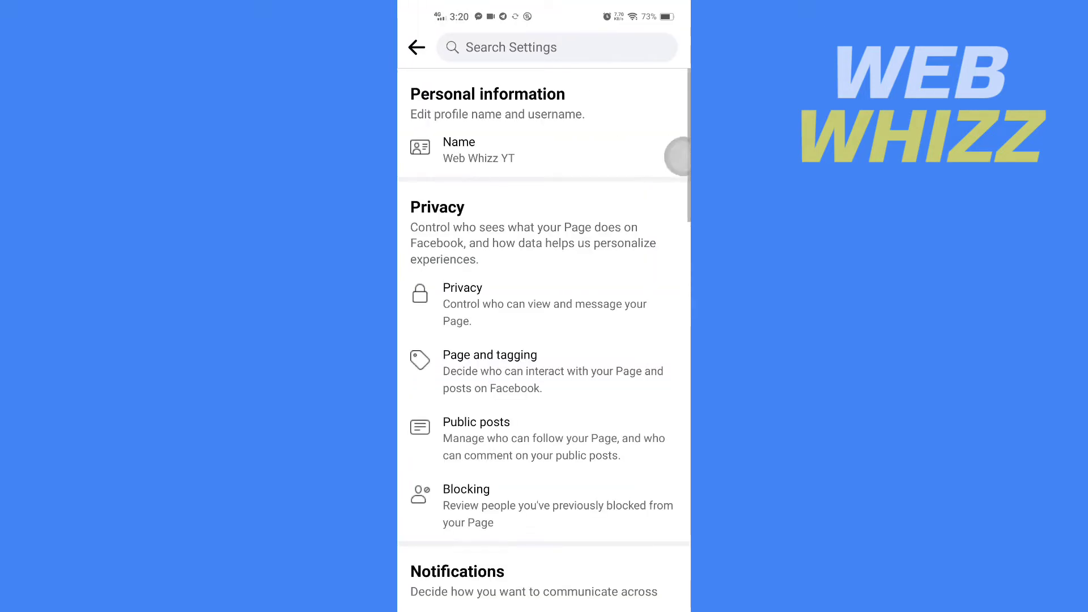
{"action": "scroll", "scroll_direction": "down", "scroll_amount": 3}
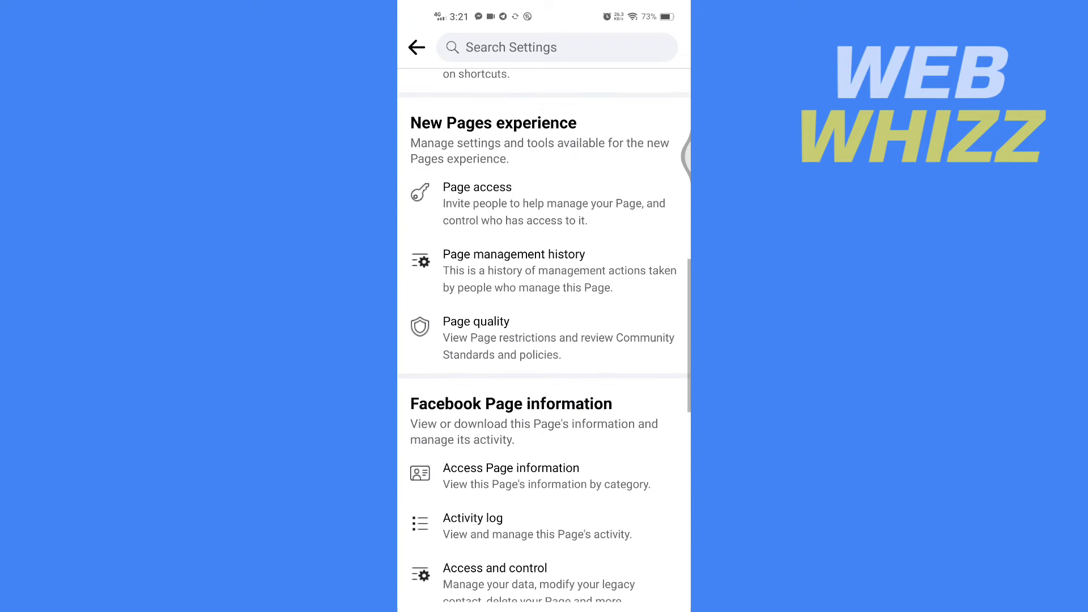
{"action": "scroll", "scroll_direction": "down", "scroll_amount": 3}
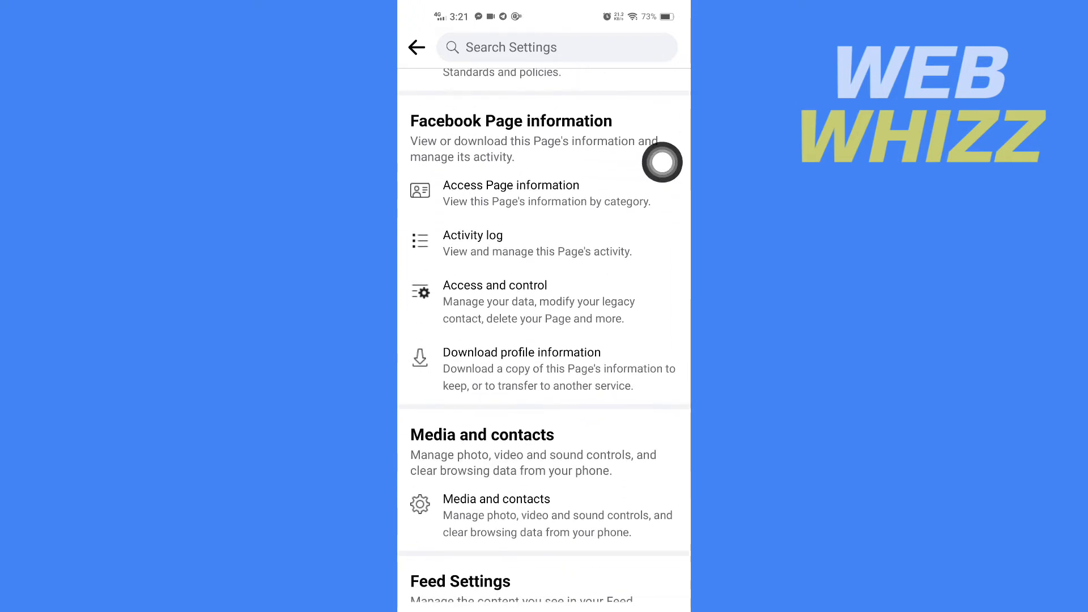
{"action": "mouse_move", "coordinate": [504, 310]}
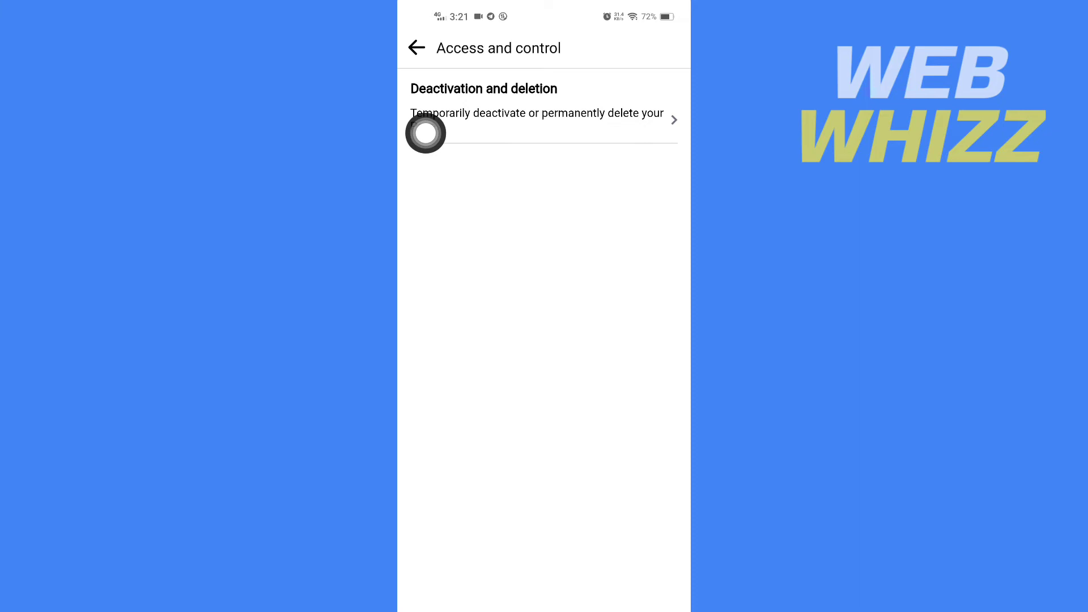
Under Deactivation and deletion, choose Delete Page and continue
{"action": "left_click", "coordinate": [543, 120]}
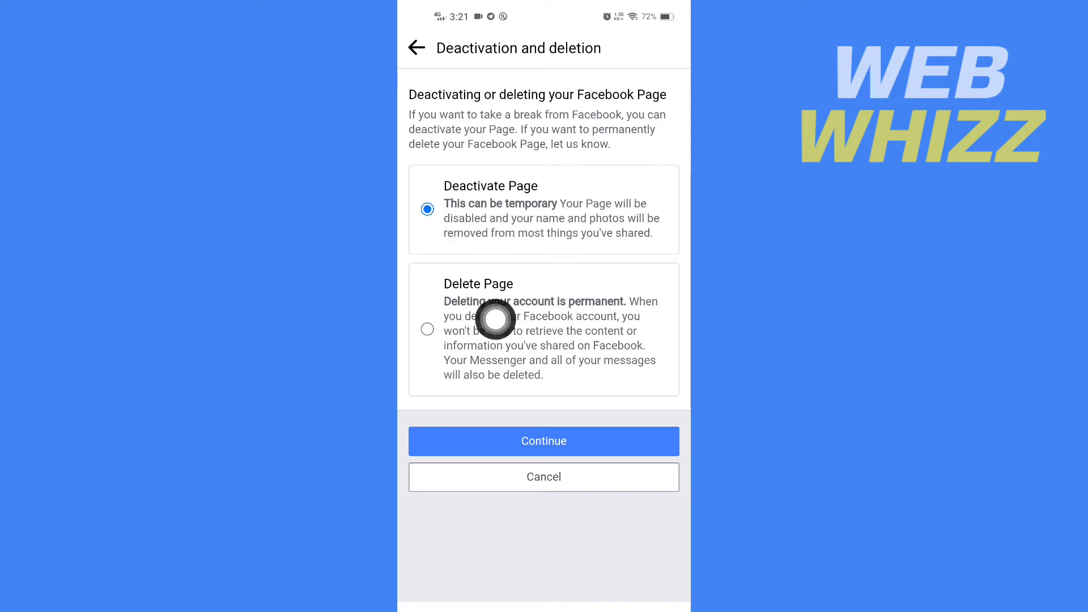
{"action": "mouse_move", "coordinate": [429, 324]}
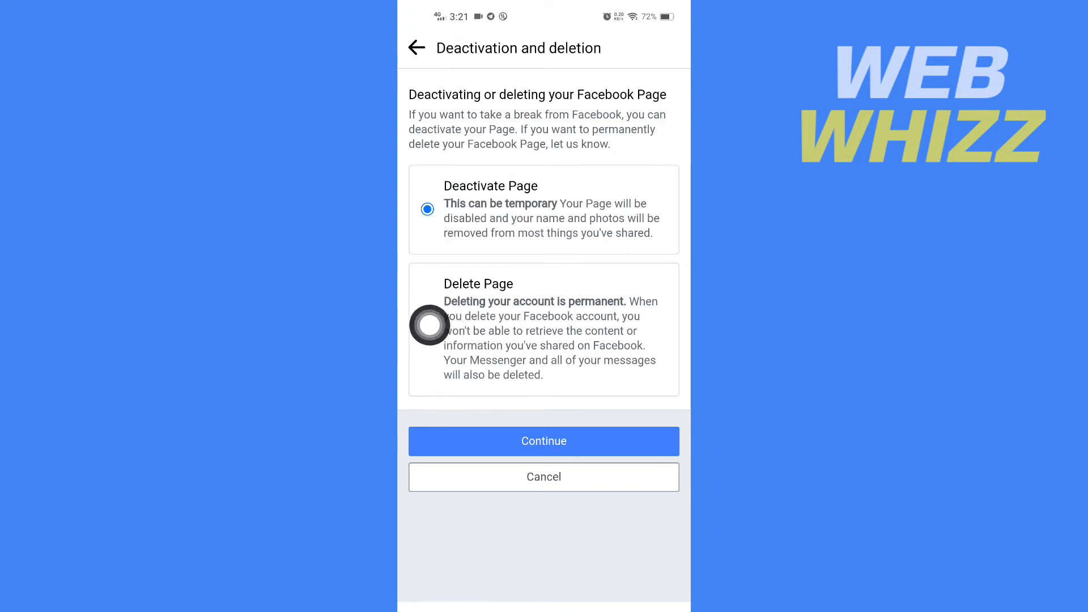
{"action": "left_click", "coordinate": [427, 328]}
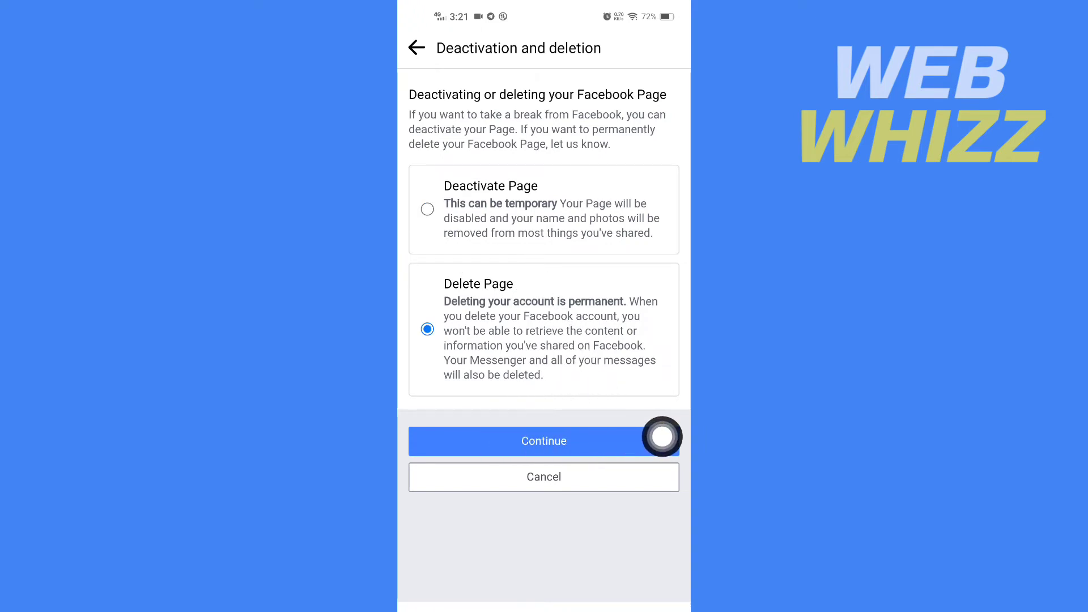
{"action": "left_click", "coordinate": [544, 441]}
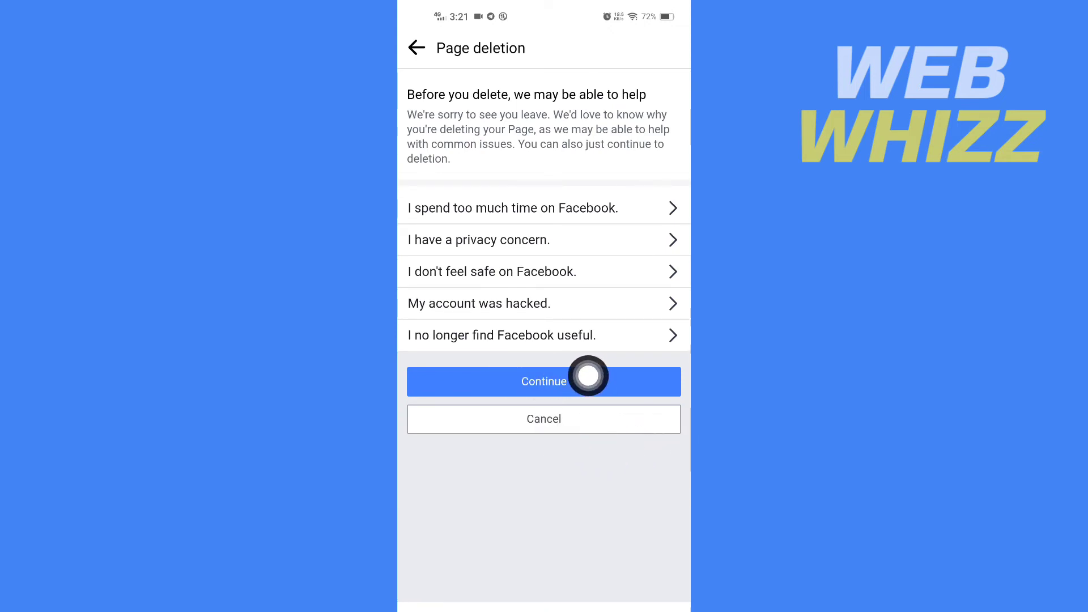
Skip the deletion reason and move past the before-you-delete information
{"action": "left_click", "coordinate": [544, 381]}
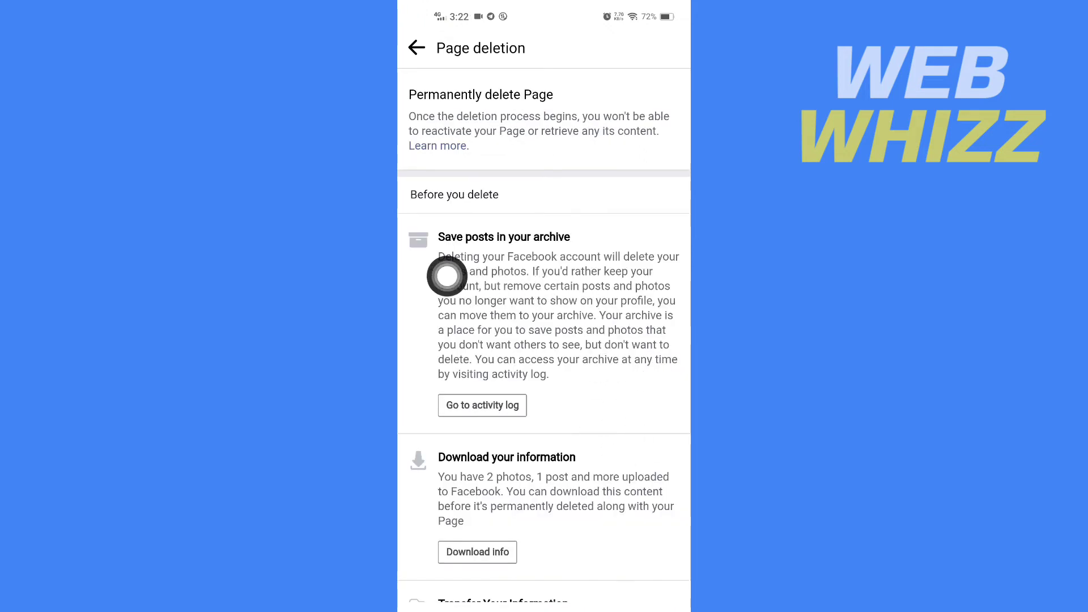
{"action": "mouse_move", "coordinate": [502, 411]}
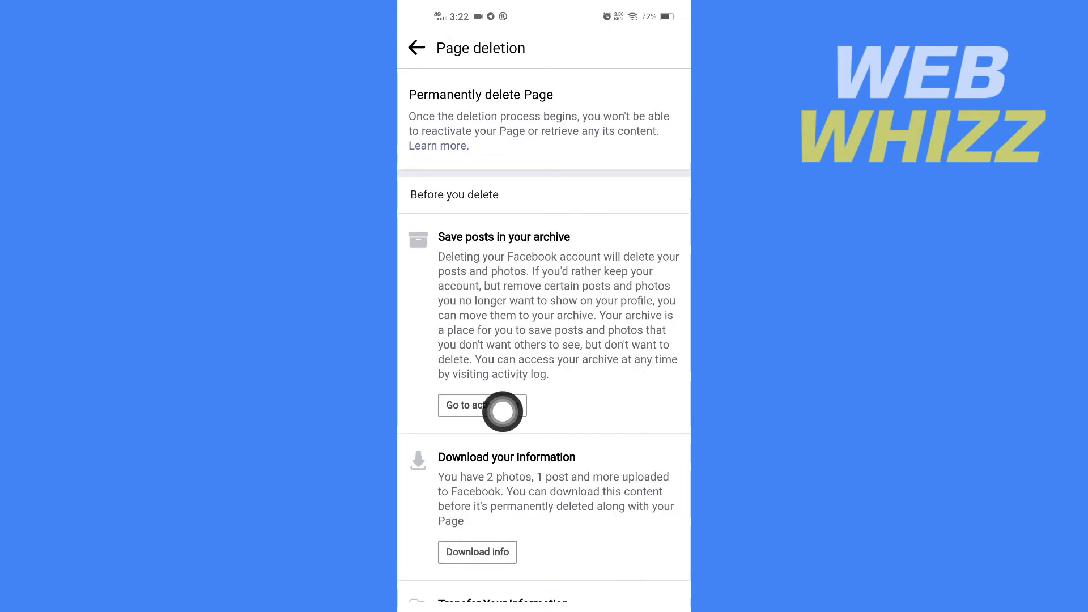
{"action": "mouse_move", "coordinate": [564, 398]}
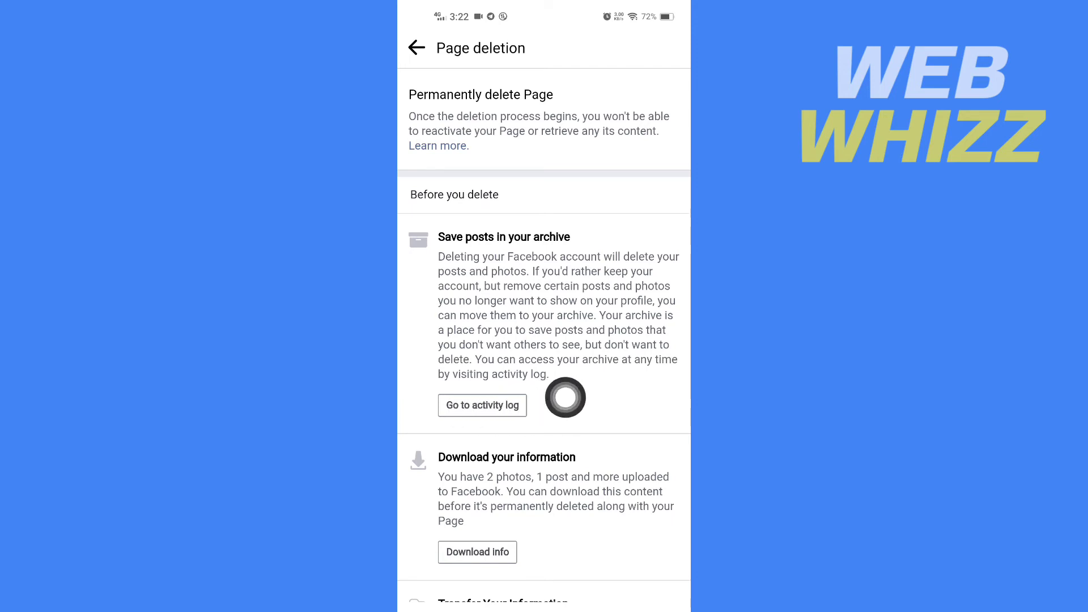
{"action": "scroll", "scroll_direction": "down", "scroll_amount": 3}
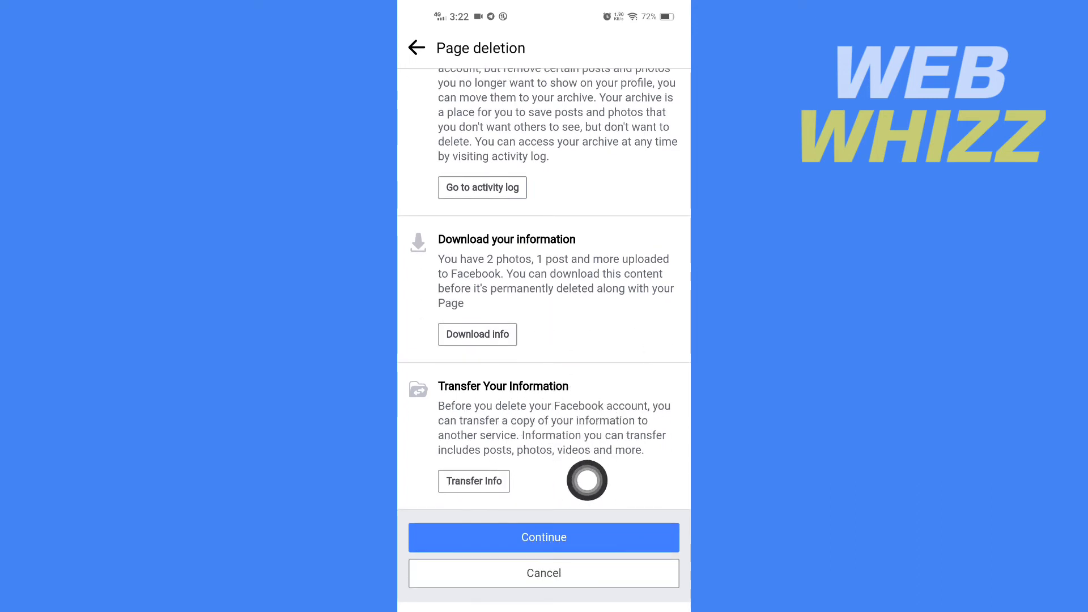
{"action": "mouse_move", "coordinate": [662, 511]}
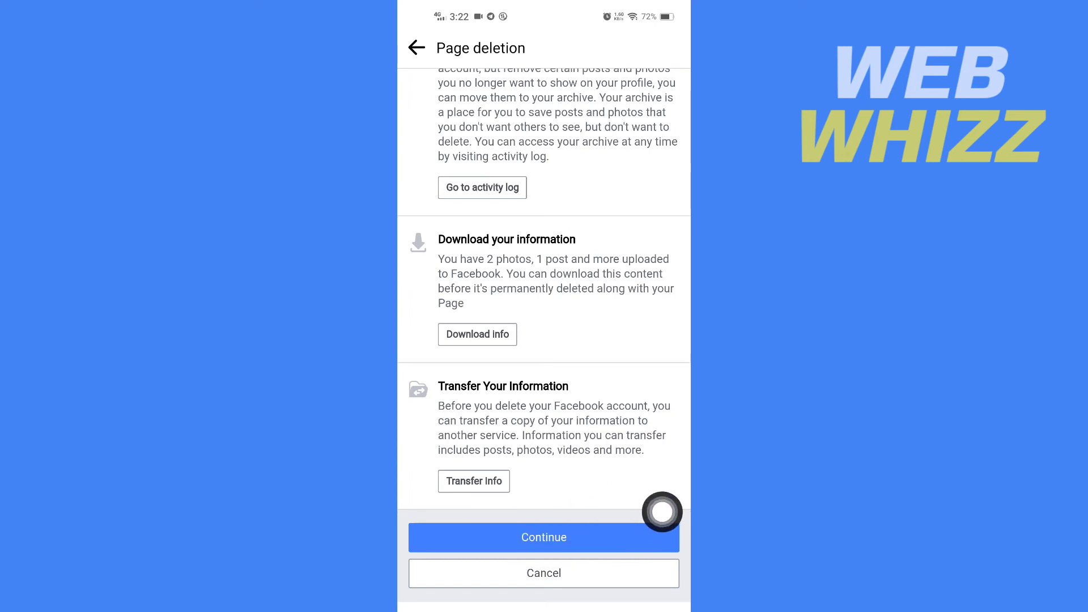
{"action": "left_click", "coordinate": [543, 536]}
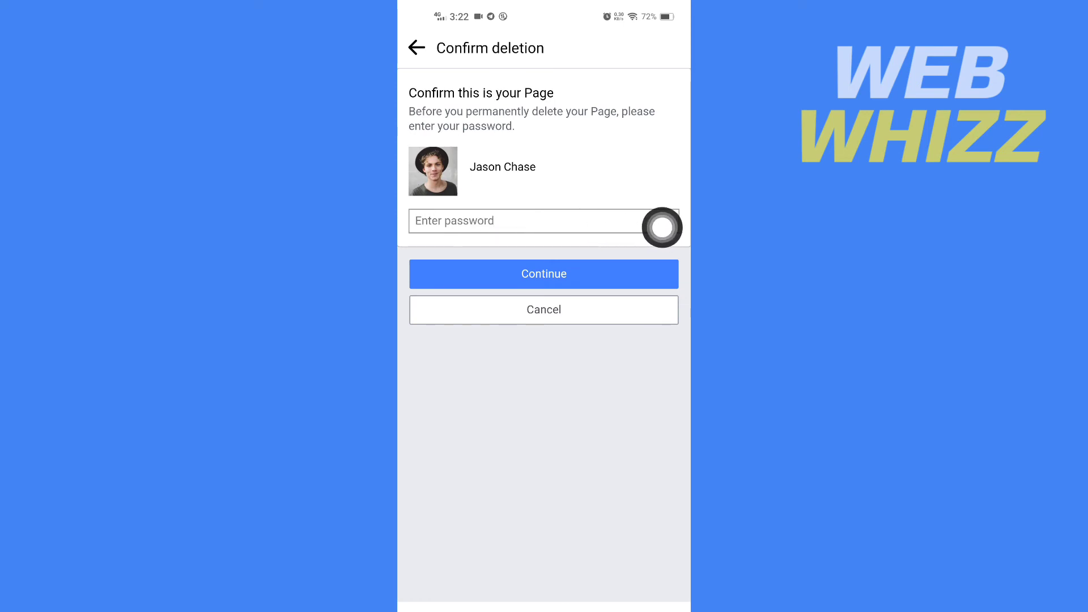
Enter the account password to confirm the Page deletion
{"action": "type", "text": "password"}
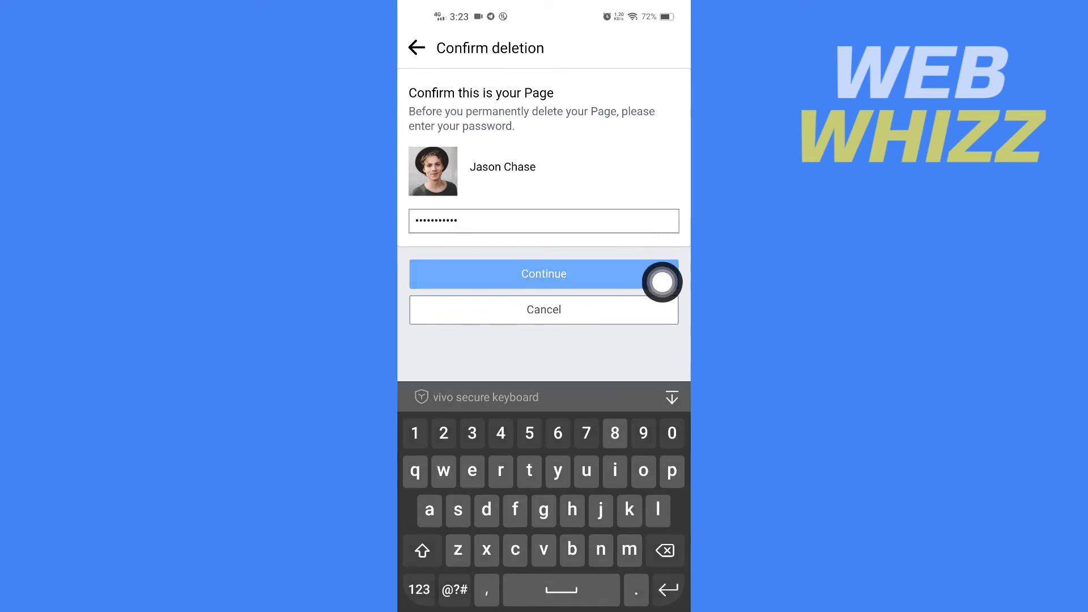
{"action": "left_click", "coordinate": [543, 273]}
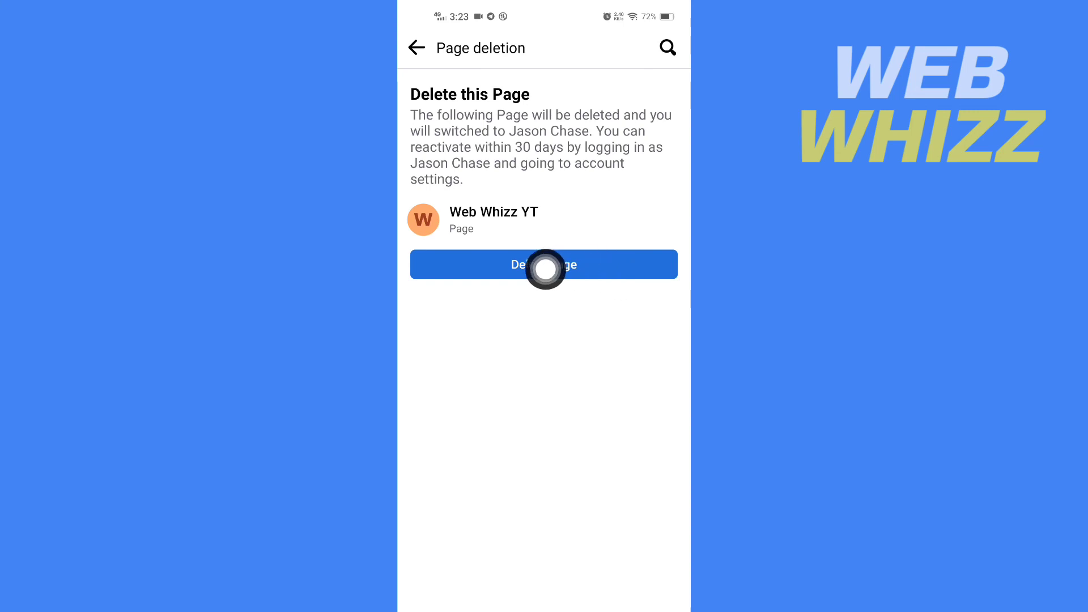
{"action": "mouse_move", "coordinate": [662, 265]}
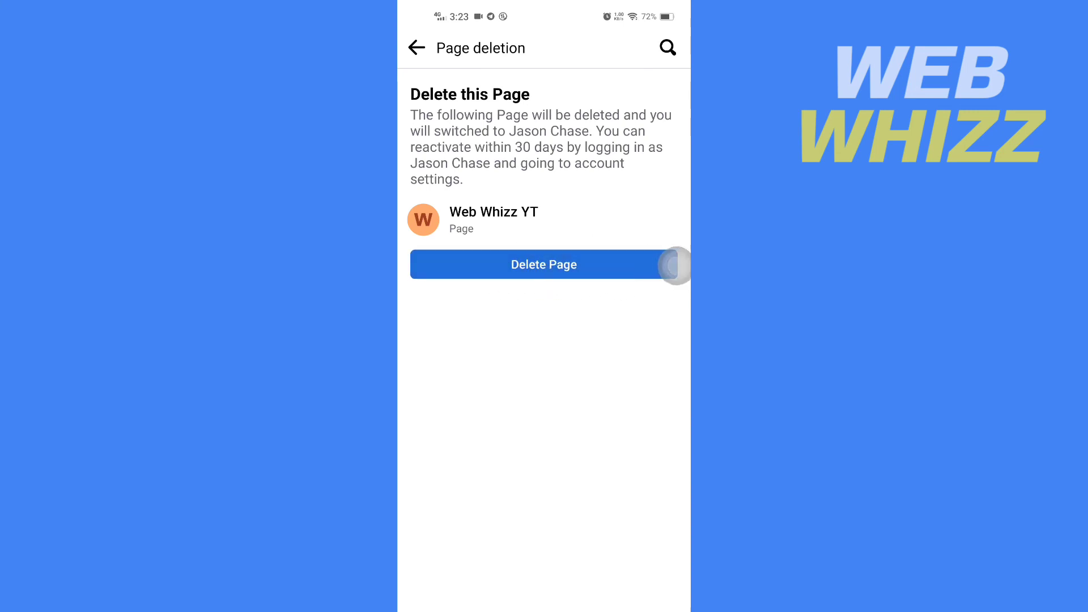
{"action": "left_click", "coordinate": [544, 265]}
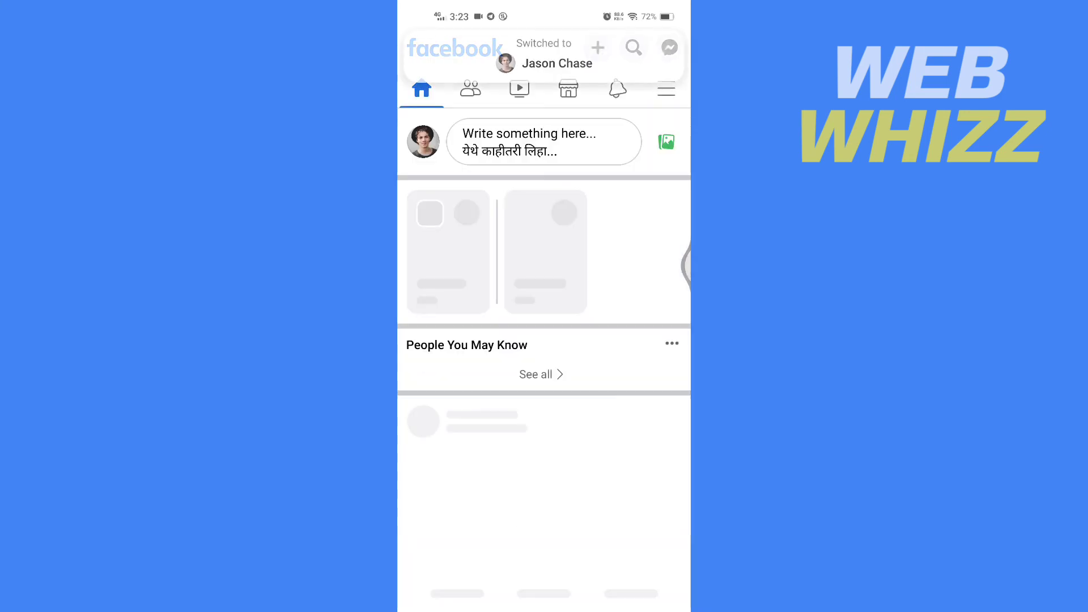